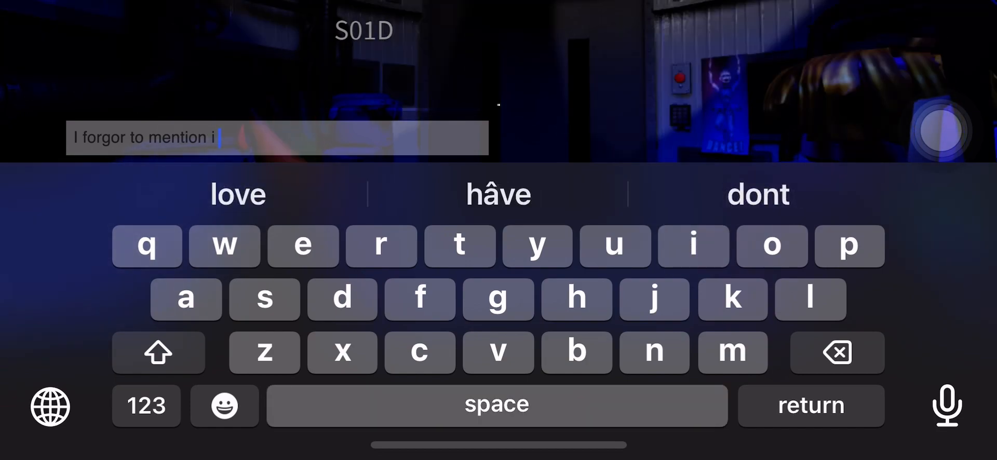
# - Send the chat message 'I forgor to mention i am rec and yes i have a yt'
pyautogui.click(302, 247)
pyautogui.write(' am rec and yes i have a yt')
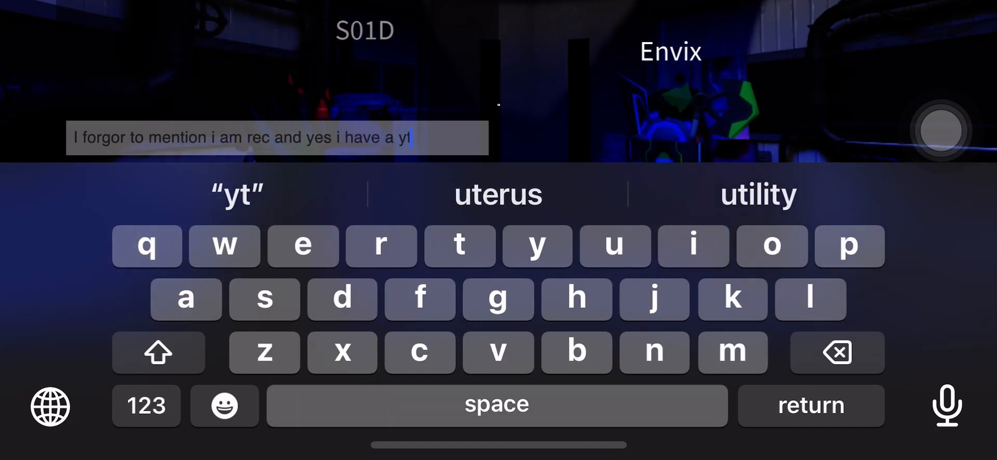
pyautogui.press('return')
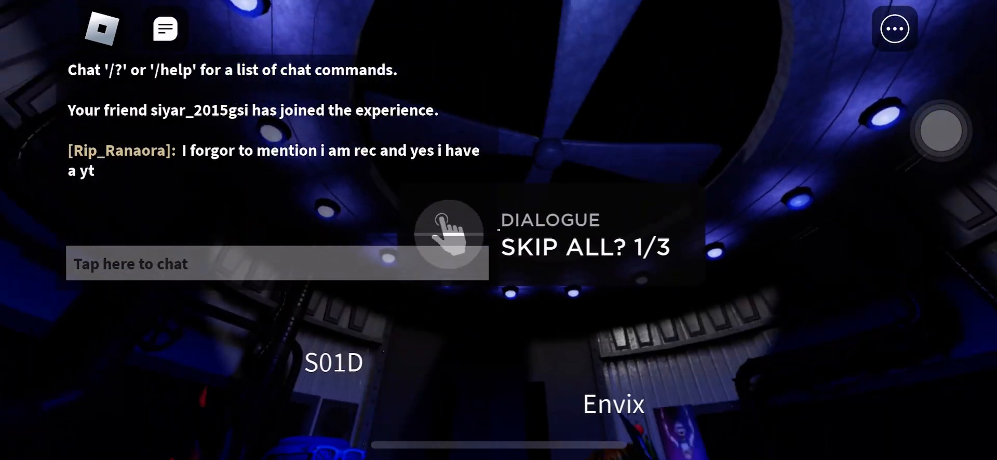